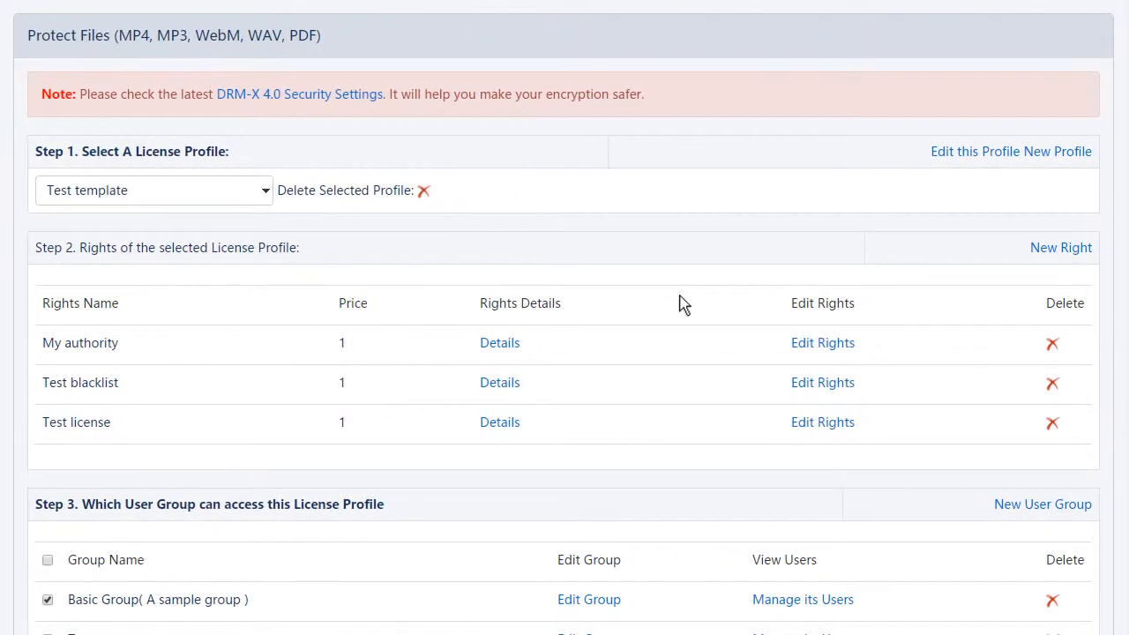
# - Add Video01–Video10 in Xvast Packager and start encrypting them under the Basic Classes profile
pyautogui.click(99, 515)
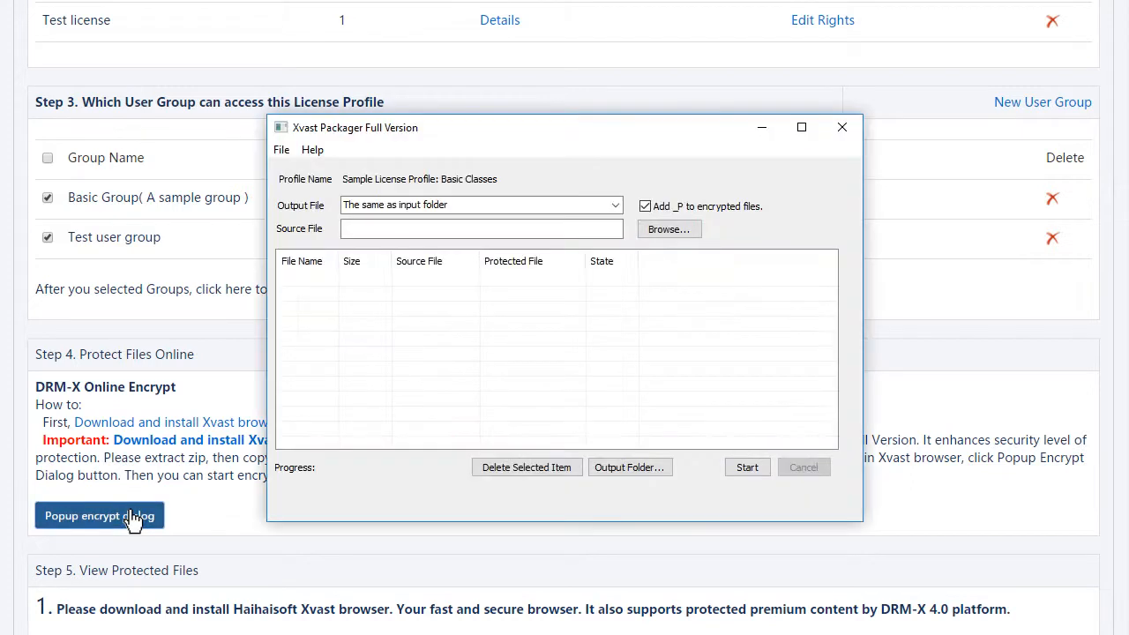
pyautogui.click(666, 229)
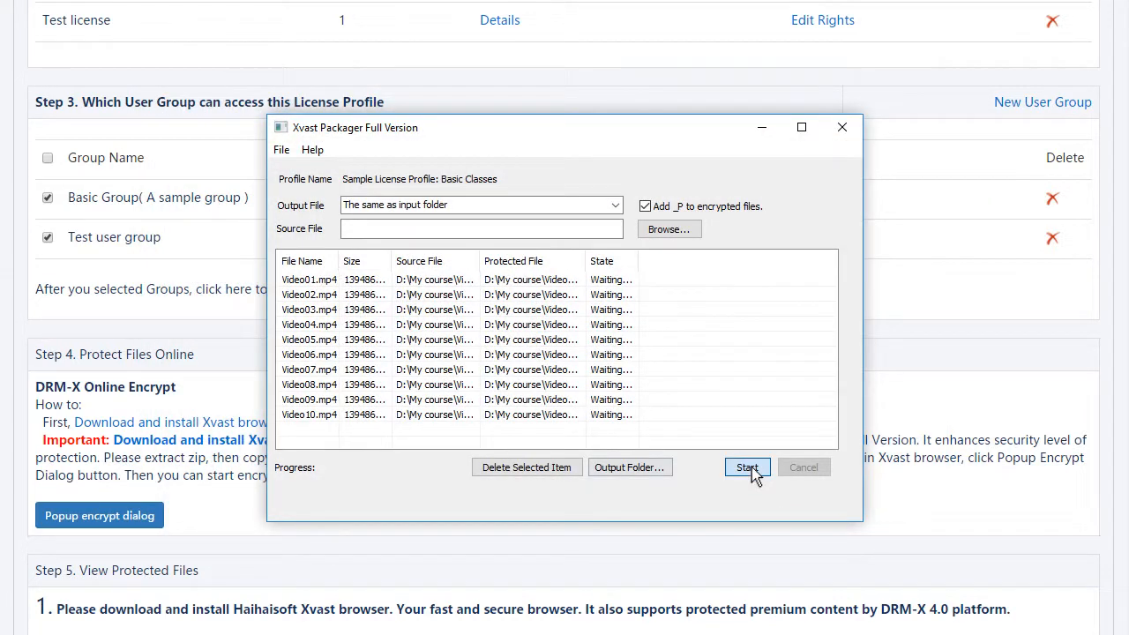
pyautogui.click(747, 468)
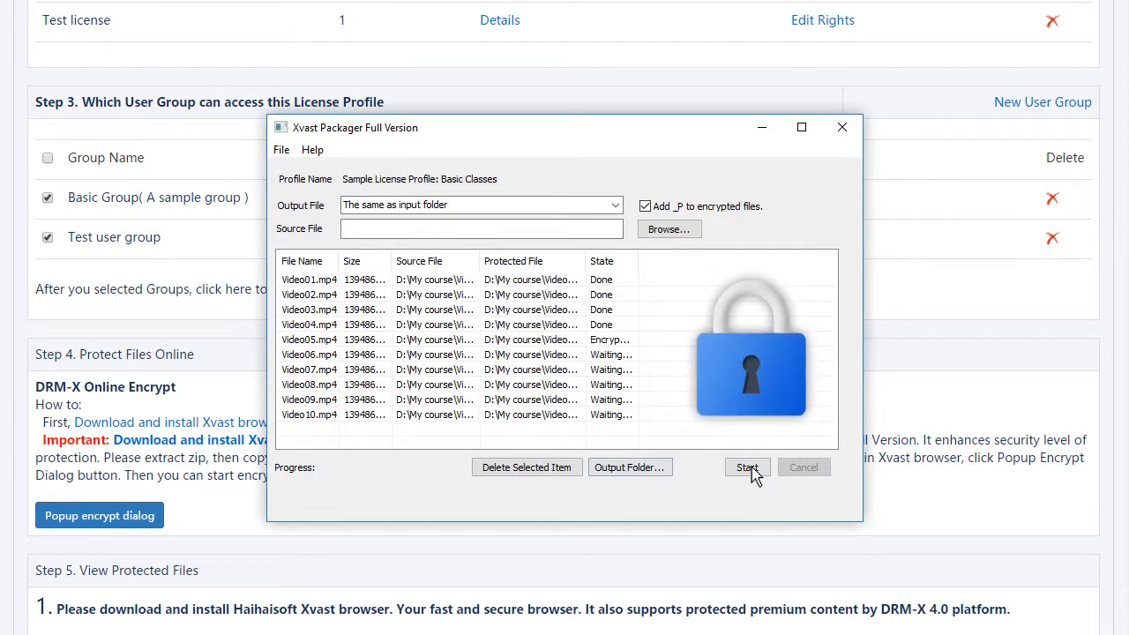
pyautogui.click(747, 467)
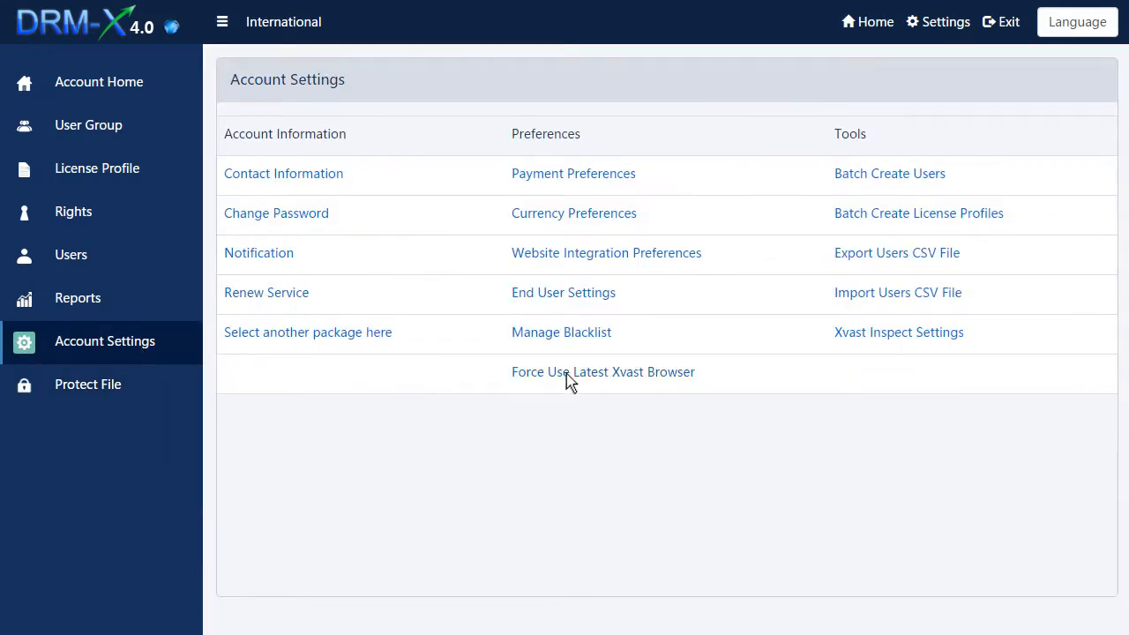
# - Review Force Use Latest Xvast Browser, then edit a license profile's revocation and force-internet settings
pyautogui.click(603, 370)
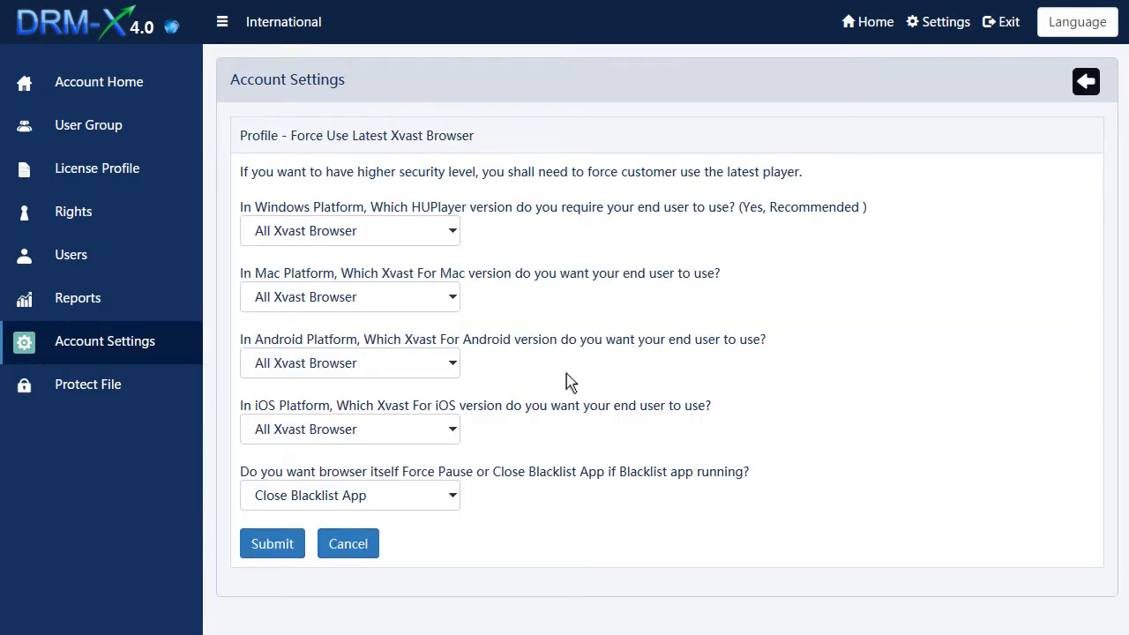
pyautogui.click(97, 167)
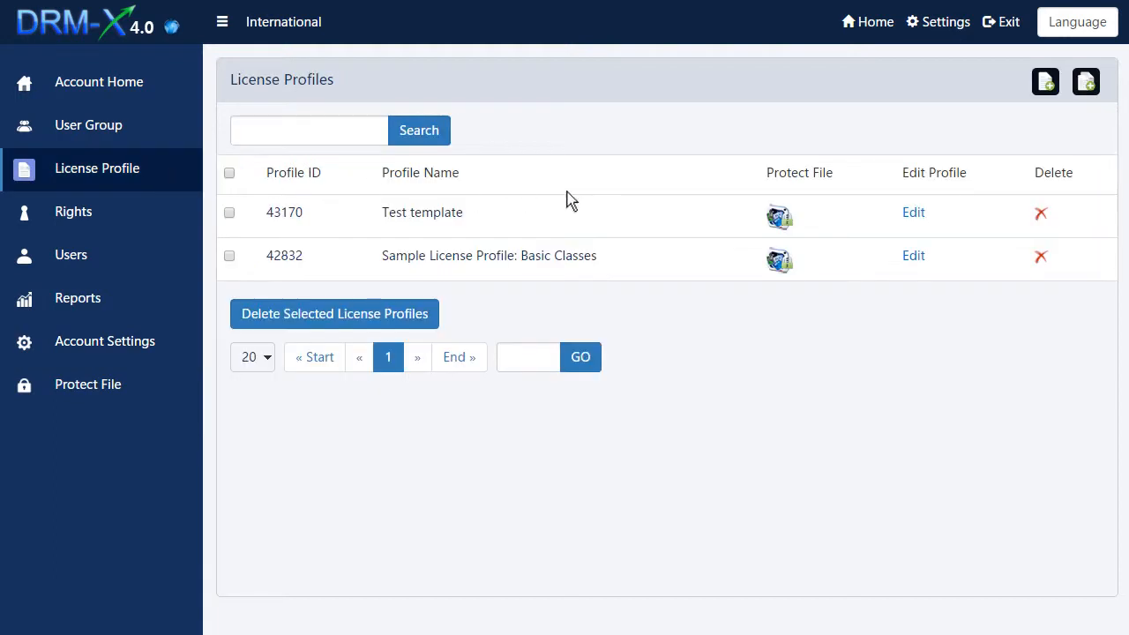
pyautogui.click(913, 211)
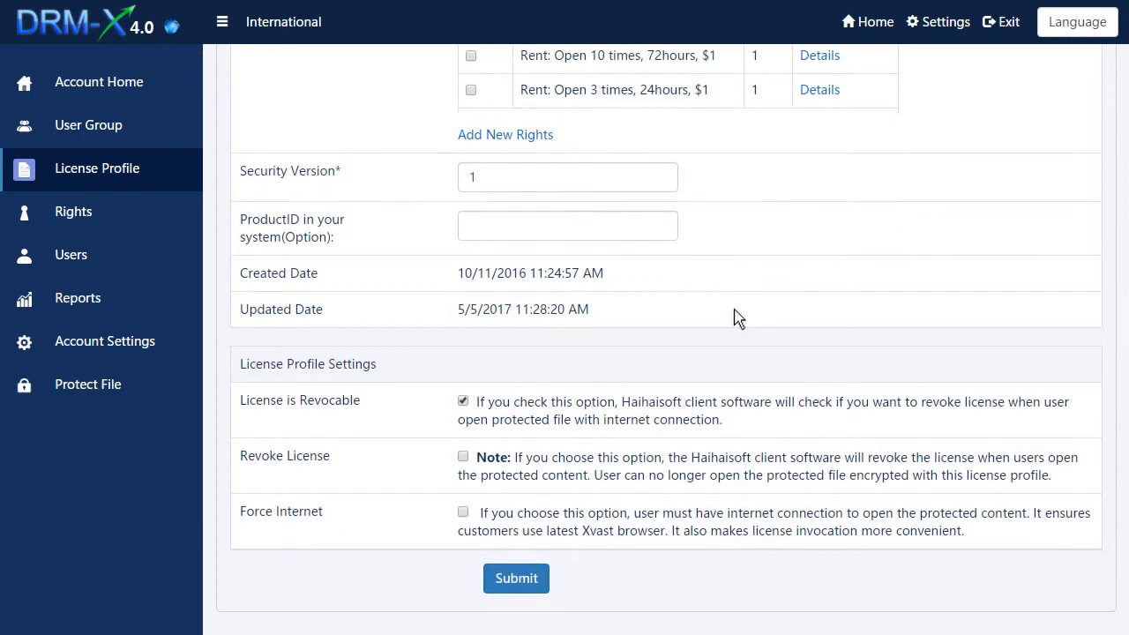
pyautogui.click(462, 455)
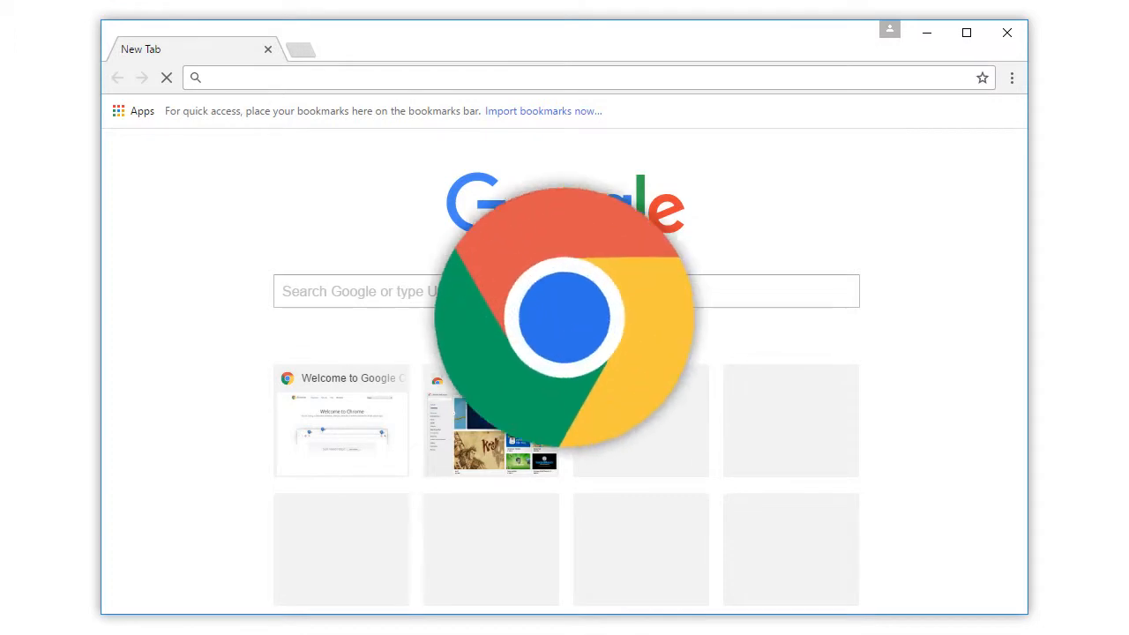
# - Play Video01_P.mp4 in Xvast and sign in on the DRM-X 4.0 International Login page
pyautogui.click(1007, 32)
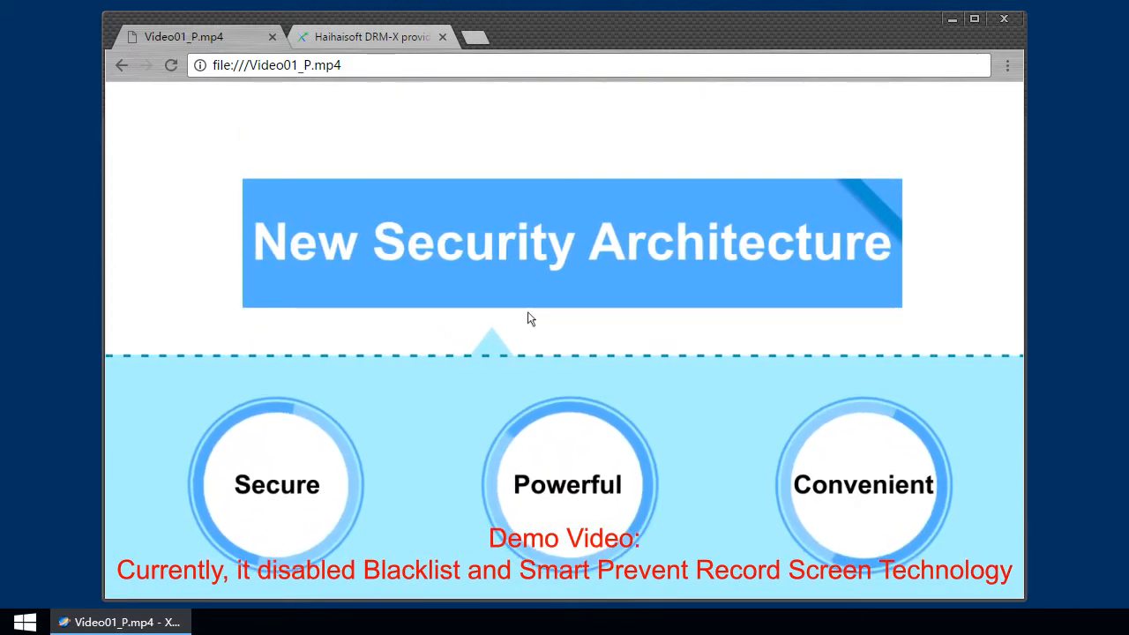
pyautogui.click(370, 35)
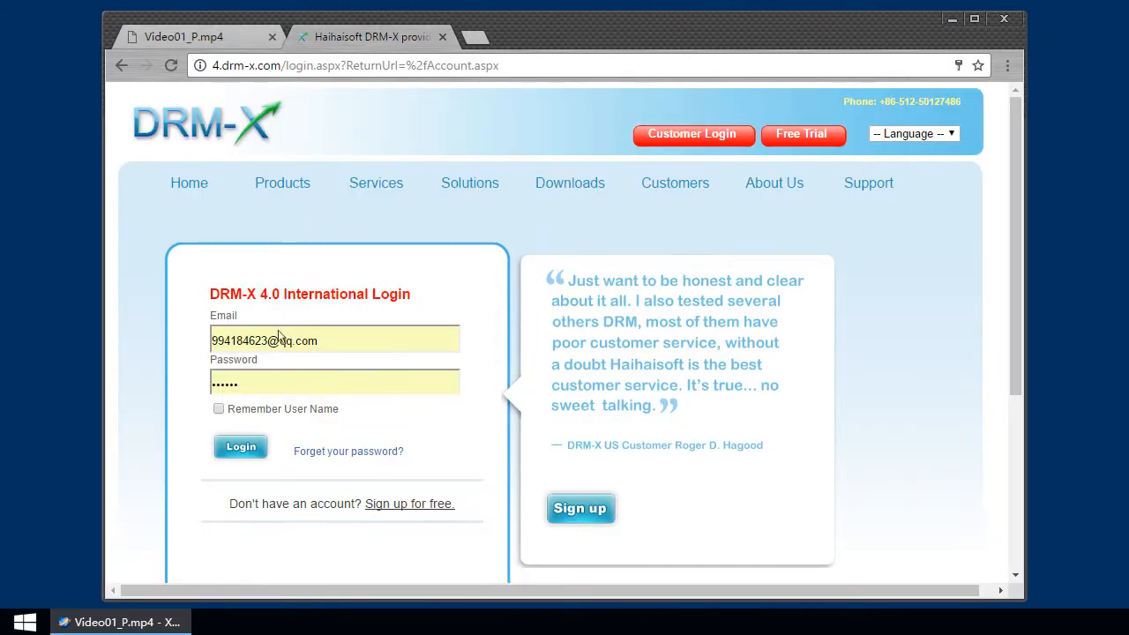
pyautogui.click(240, 447)
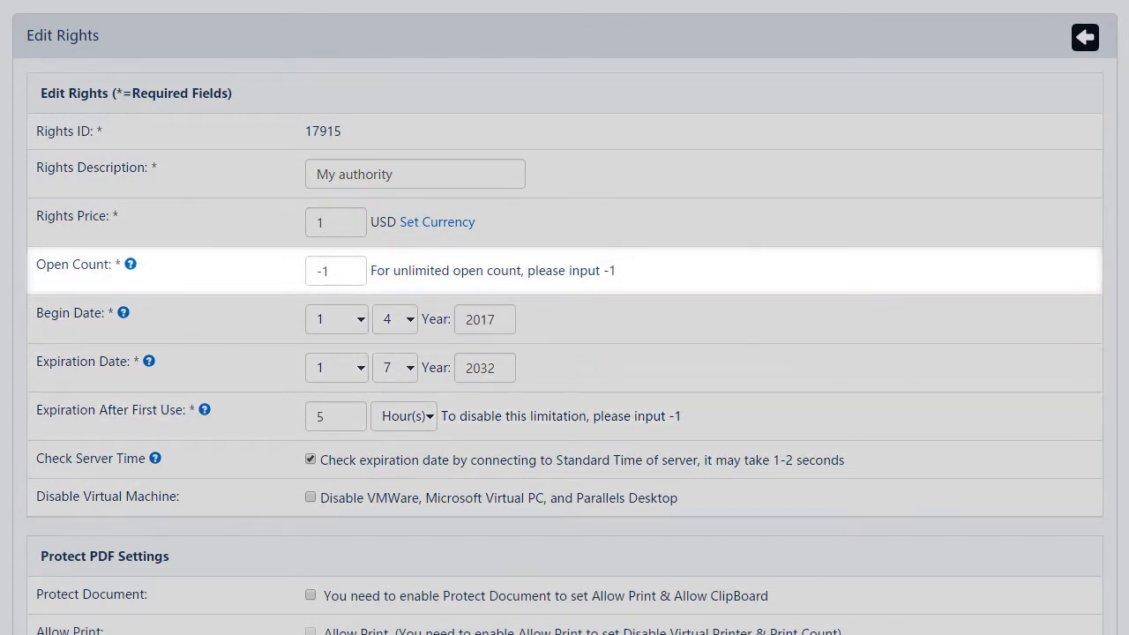
# - Scroll the My authority rights page down to the Protect PDF Settings section
pyautogui.scroll(-3)
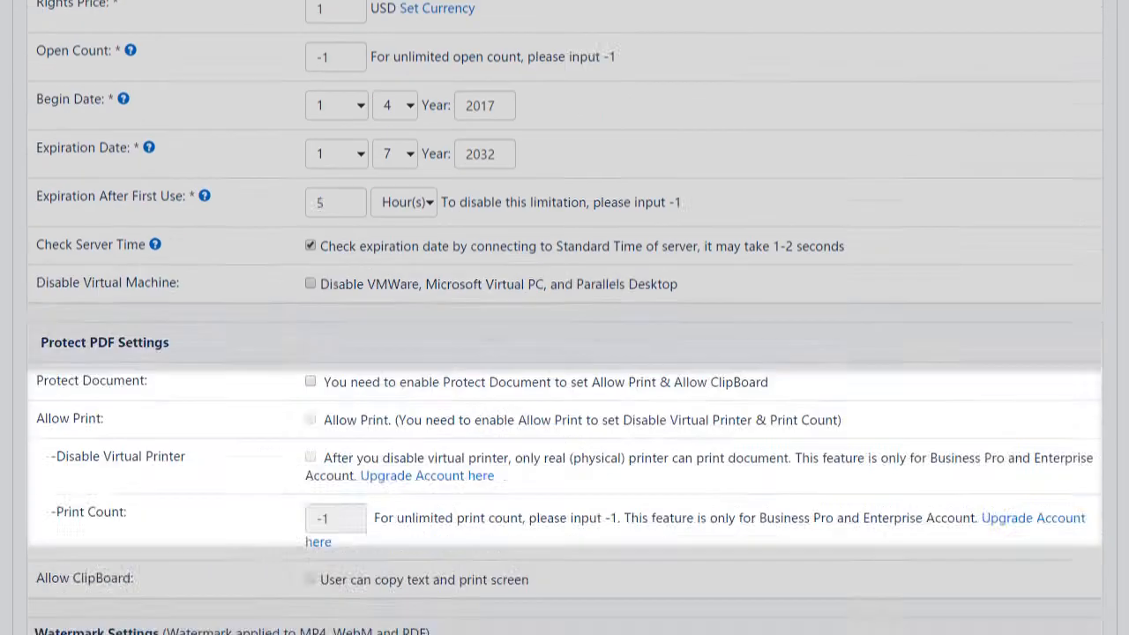
pyautogui.scroll(-3)
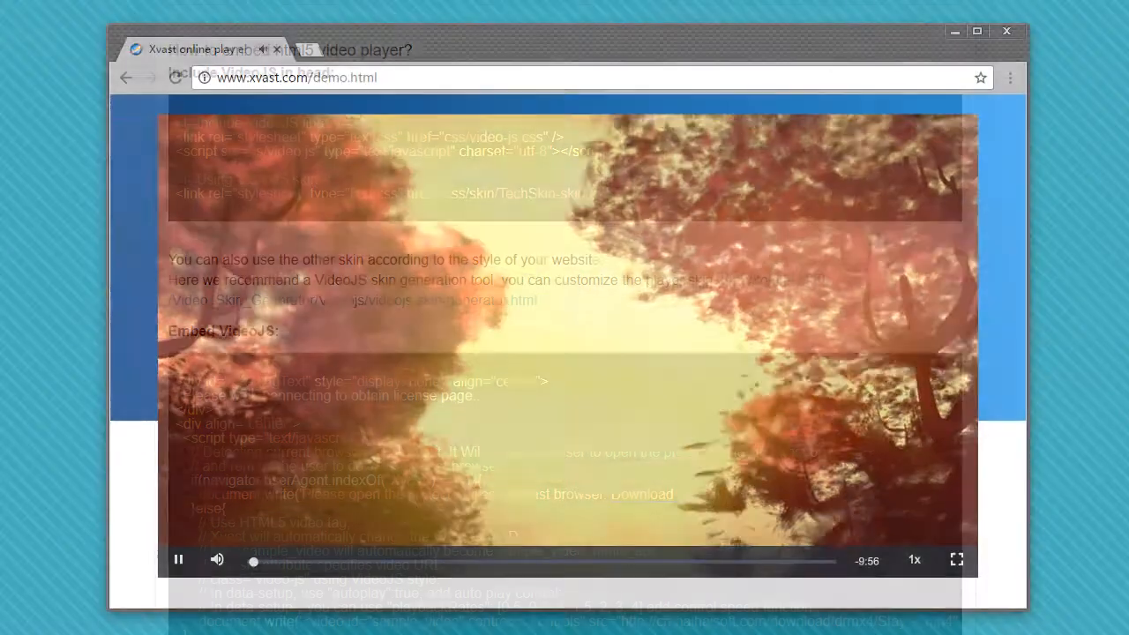
pyautogui.click(914, 559)
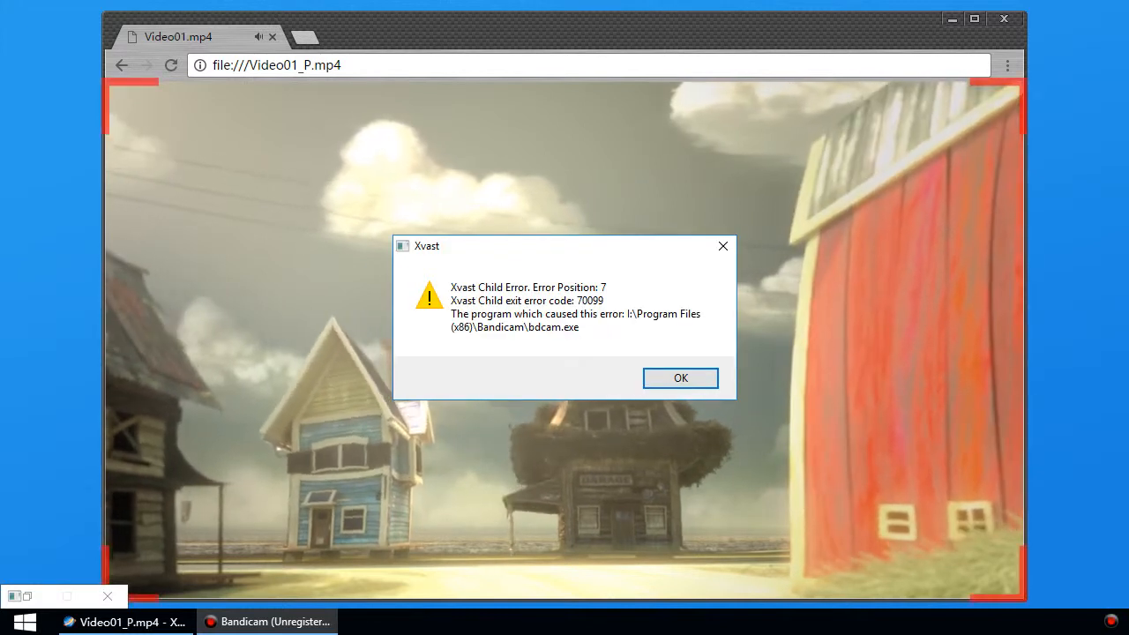
# - Dismiss the Xvast Child Error blaming the Bandicam screen recorder
pyautogui.click(681, 378)
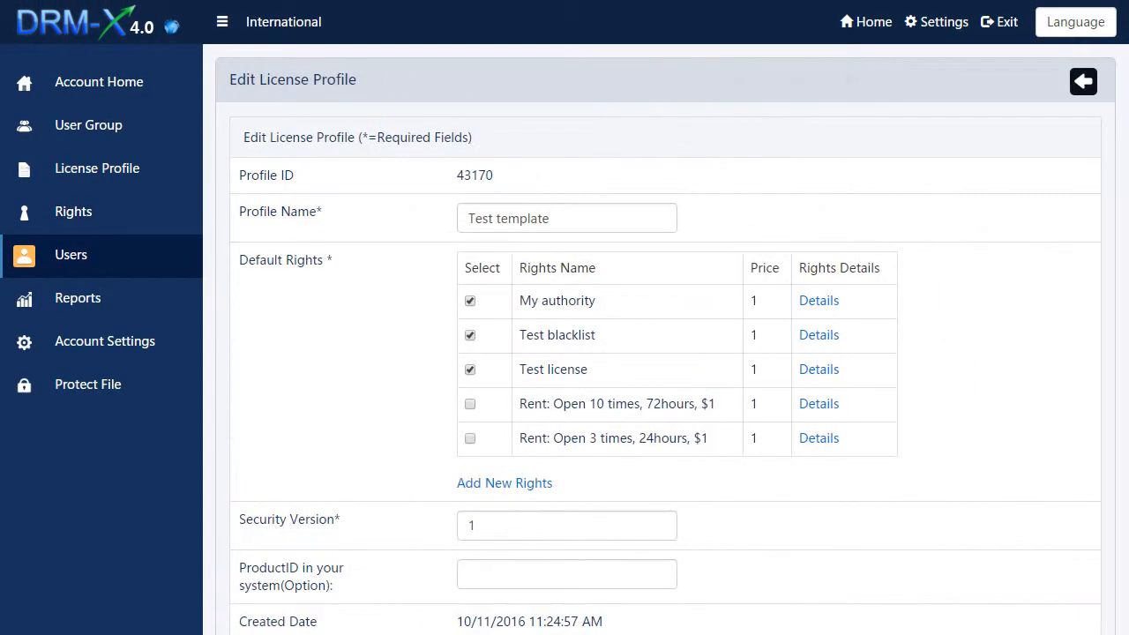
# - Give the Test user group both Basic Classes and Test template profiles and update it
pyautogui.click(88, 124)
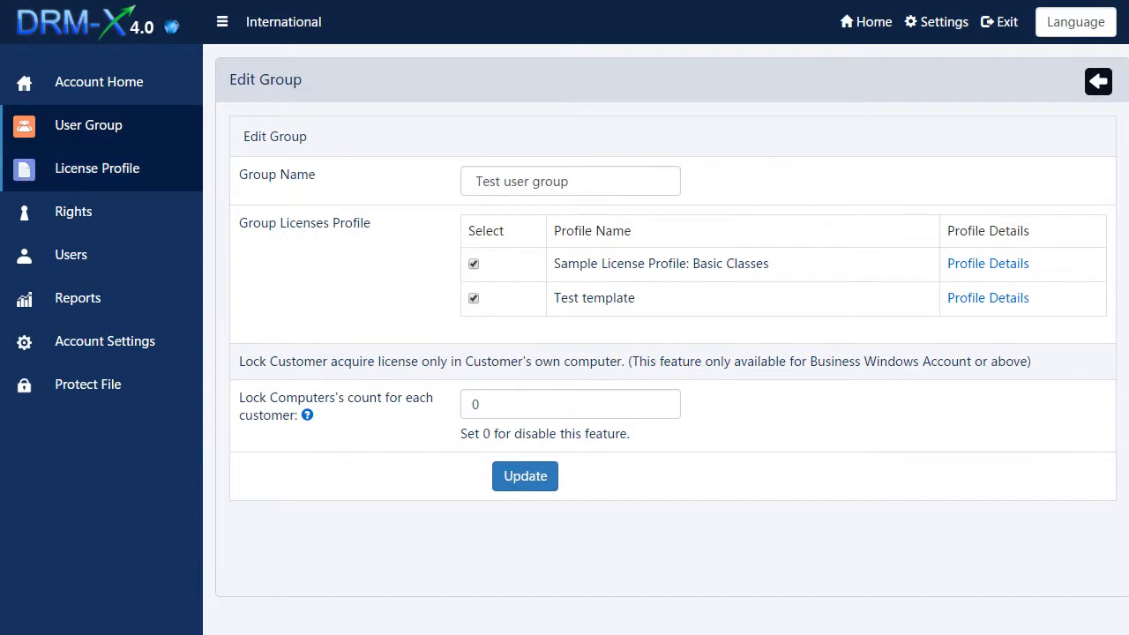
pyautogui.click(988, 296)
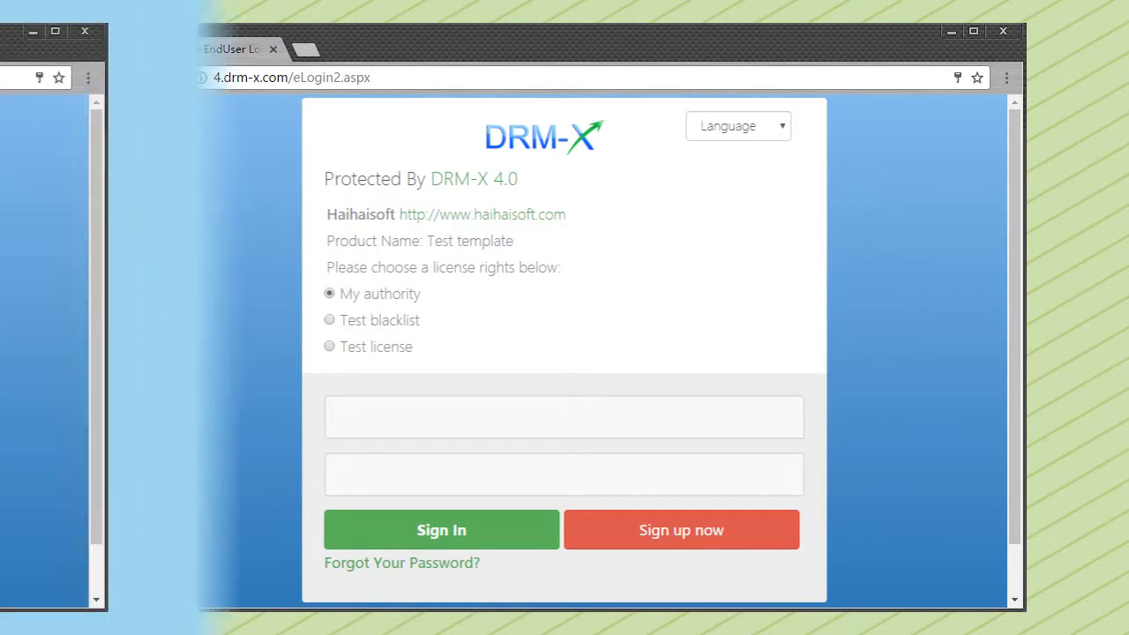
# - Sign in as an end user and confirm to get the Test Rights license
pyautogui.click(441, 529)
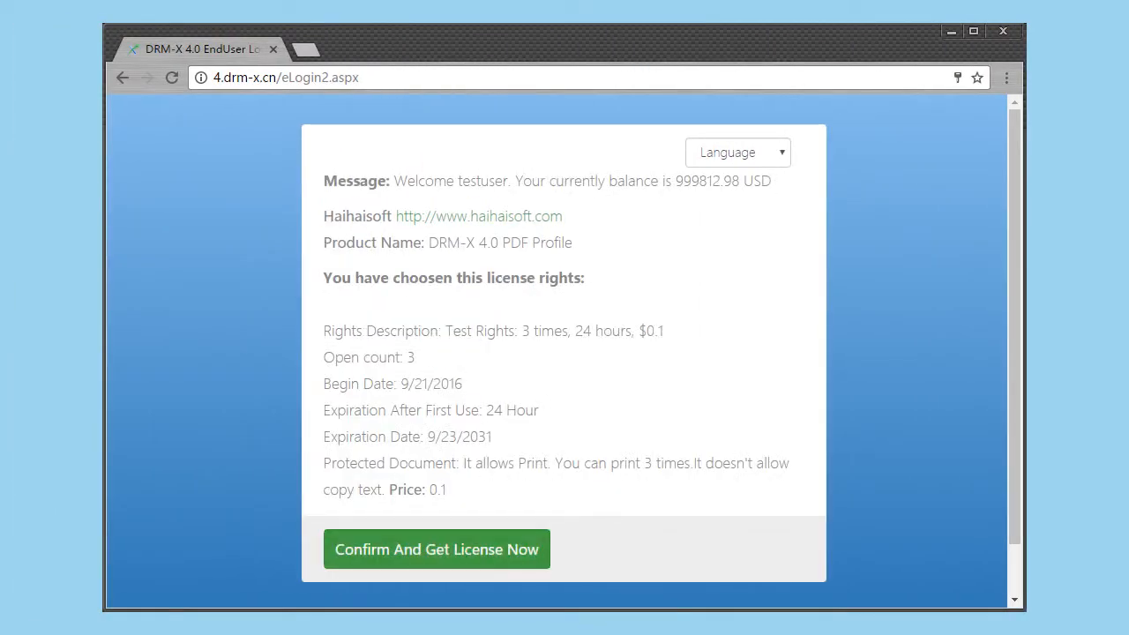
pyautogui.click(436, 548)
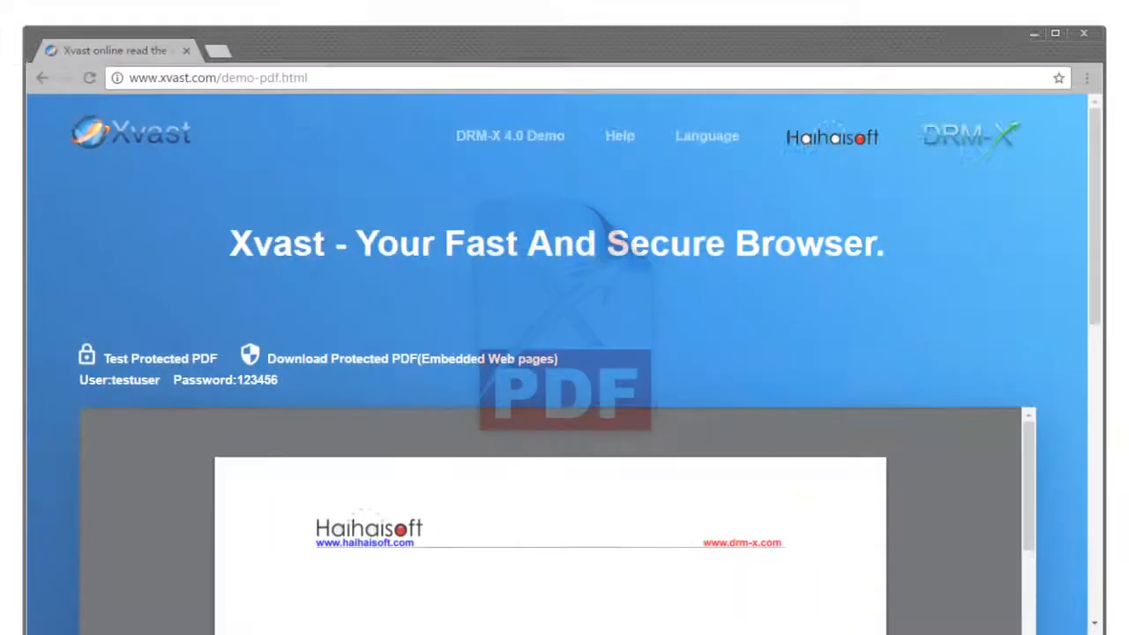
# - Scroll through the protected DRM-X 4.0 Introduction PDF and try selecting its title text
pyautogui.scroll(-3)
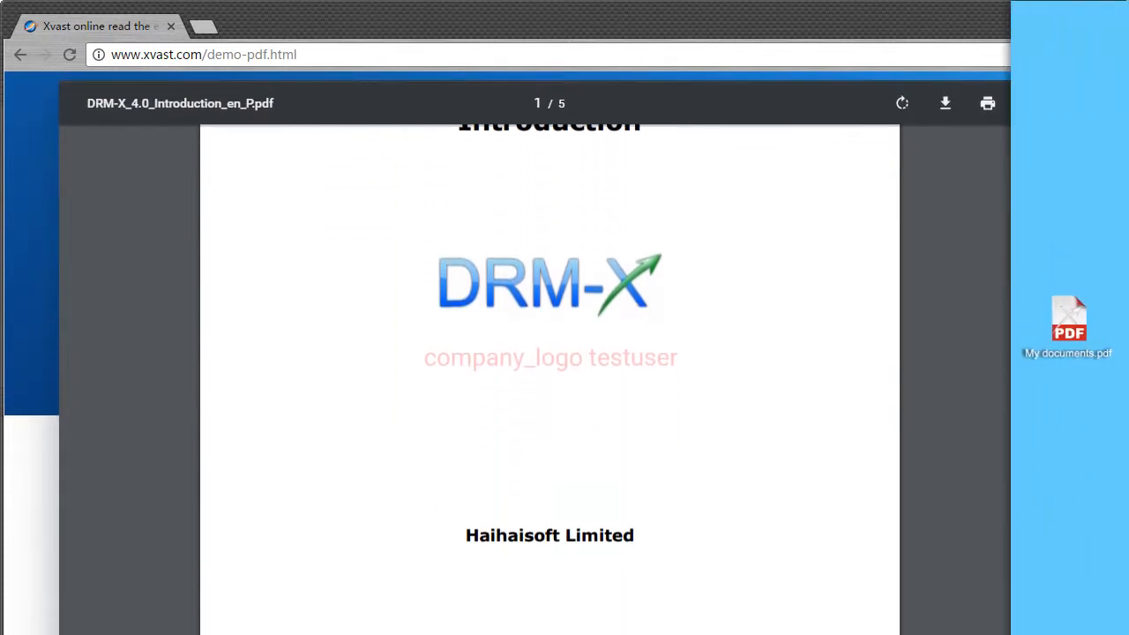
pyautogui.scroll(-3)
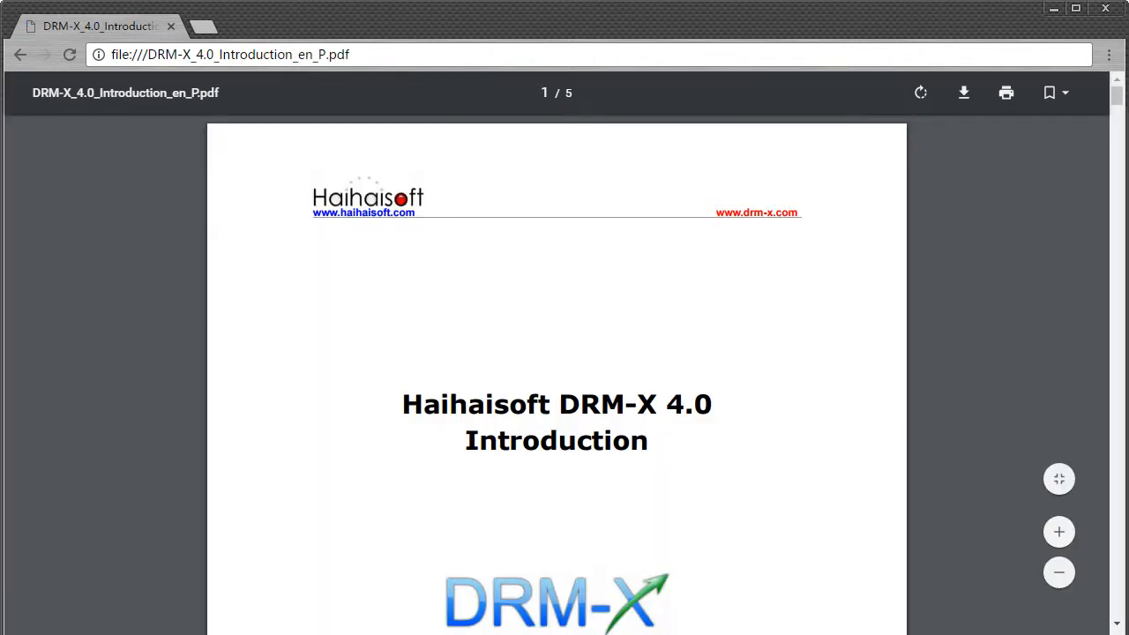
pyautogui.scroll(-3)
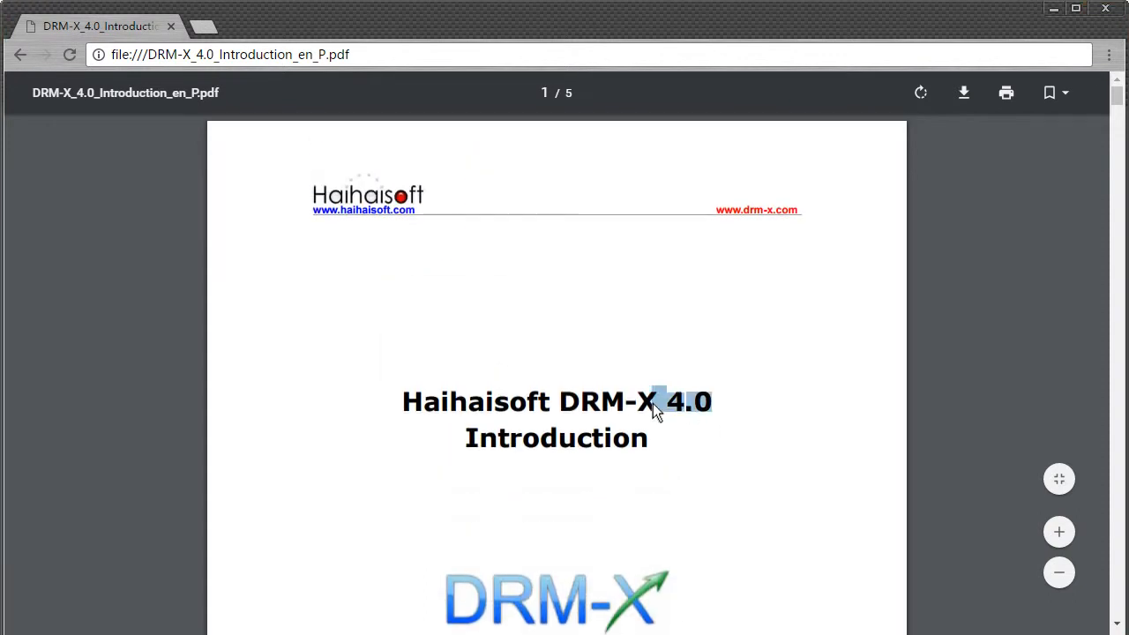
pyautogui.click(1005, 92)
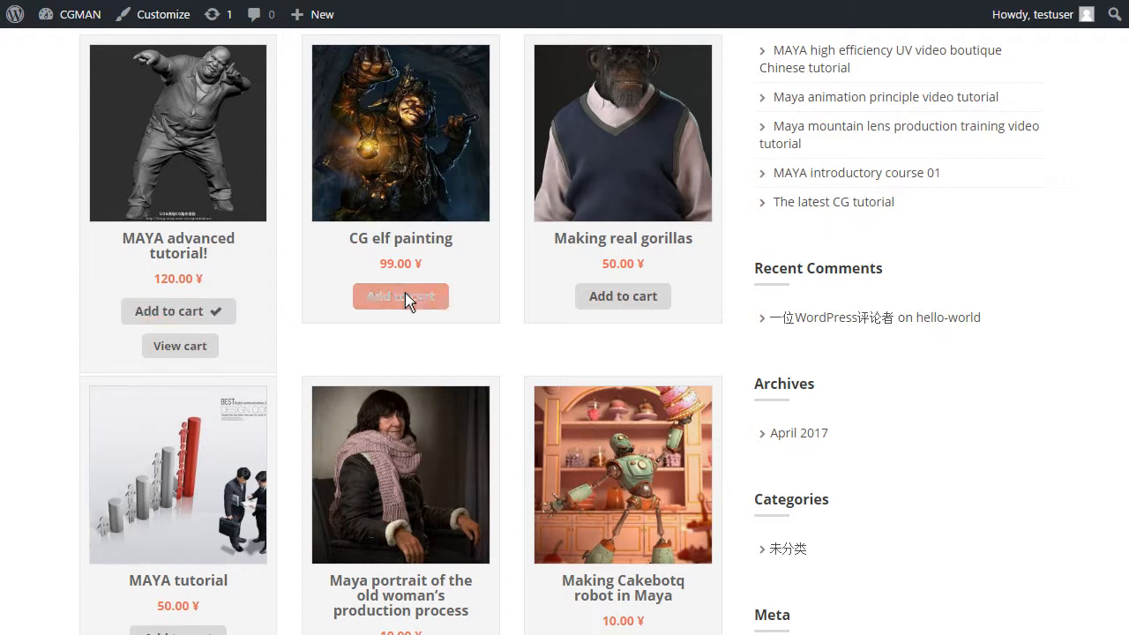
# - Add the CG elf painting course to the WordPress shop cart
pyautogui.click(400, 296)
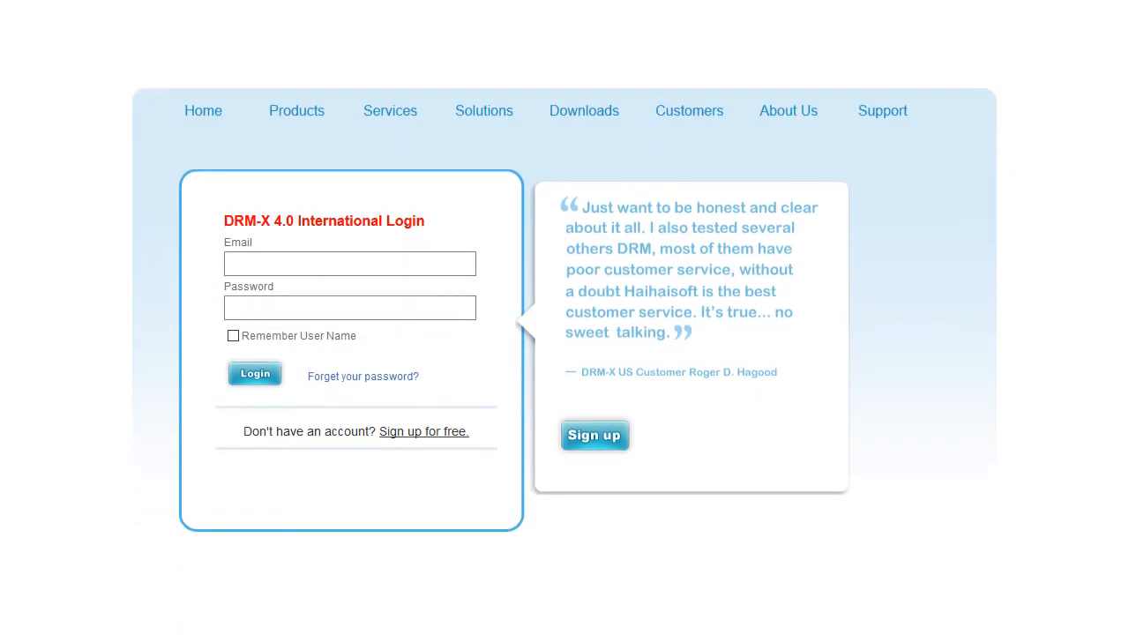
# - Log in to the DRM-X 4.0 International account with the entered email and password
pyautogui.click(254, 374)
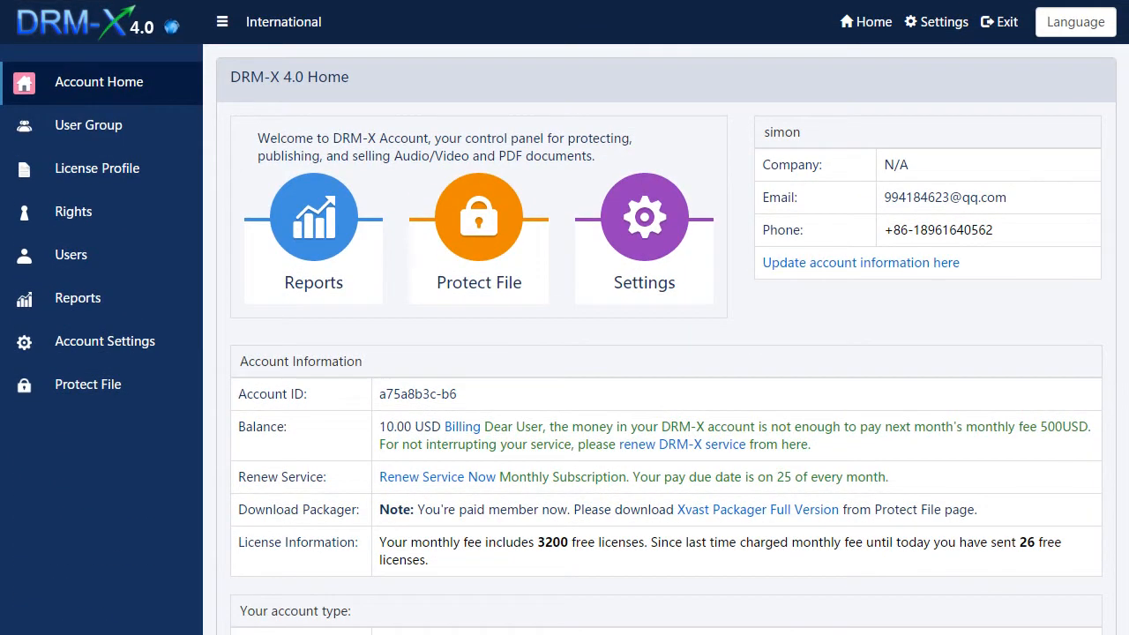